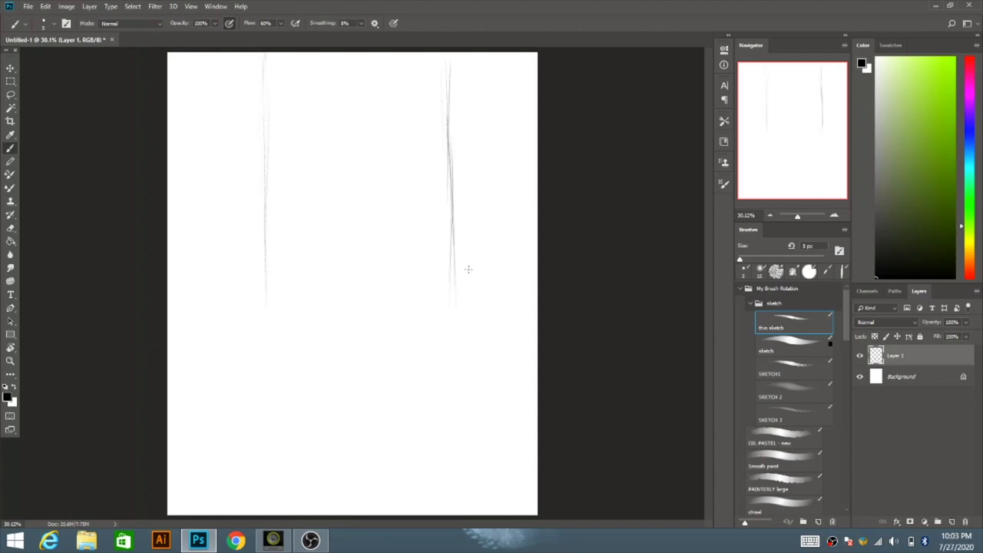
Draw the corner's perspective lines, tall window frames, pillar and two boxy furniture shapes on Layer 1
left_click_drag(169, 296, 537, 288)
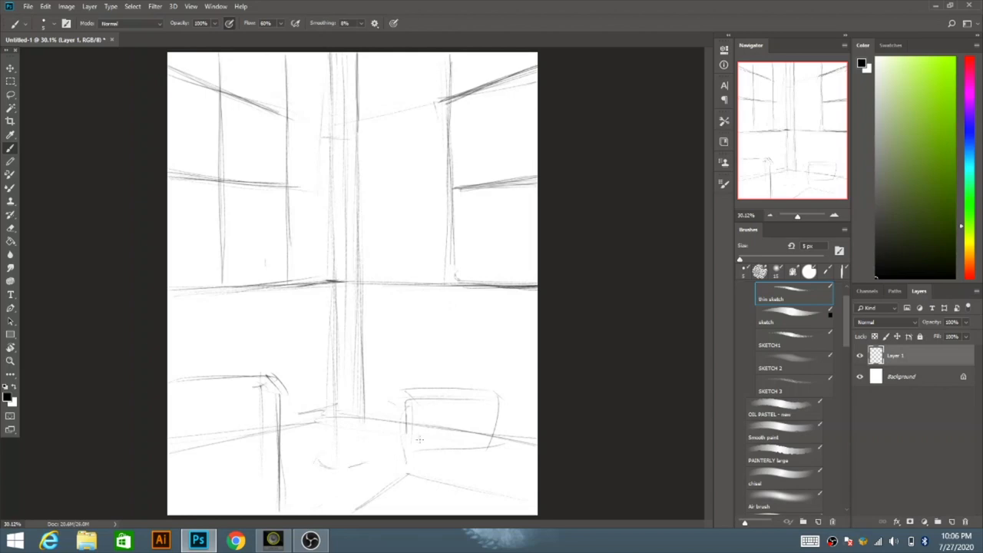
Sketch a standing girl in a loose top at the room's centre, flanked by large leafy plants
left_click_drag(330, 138, 376, 215)
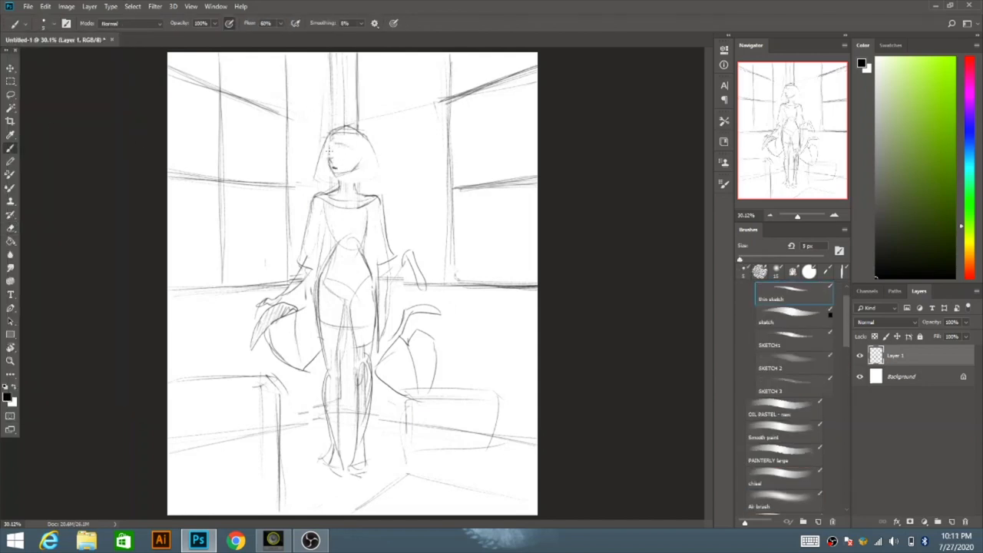
Paint flat pale blue sky, pink buildings, grey-green walls and warm light patches beneath the sketch
left_click_drag(330, 142, 346, 176)
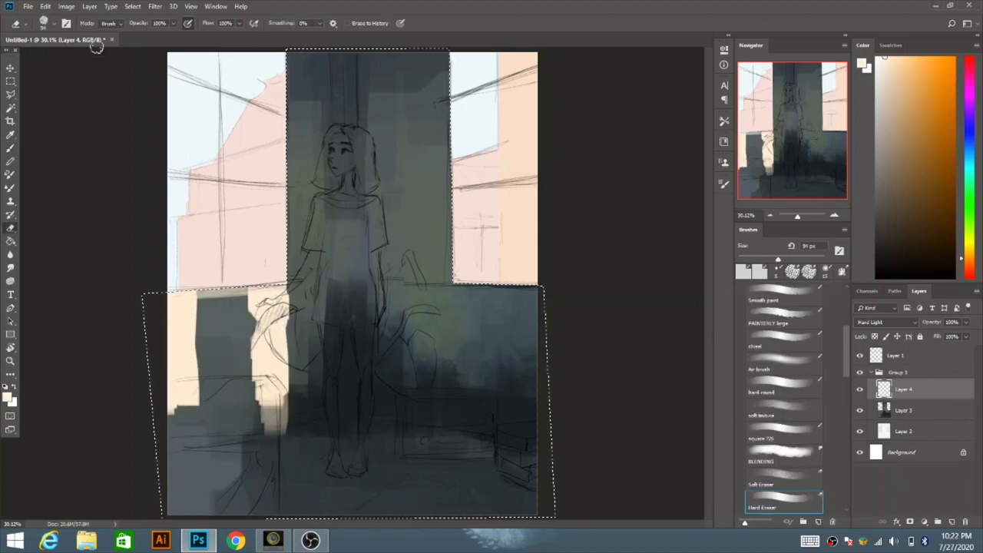
Wash the central wall and figure in warm beige light and add lavender plant shapes at lower right
left_click(46, 6)
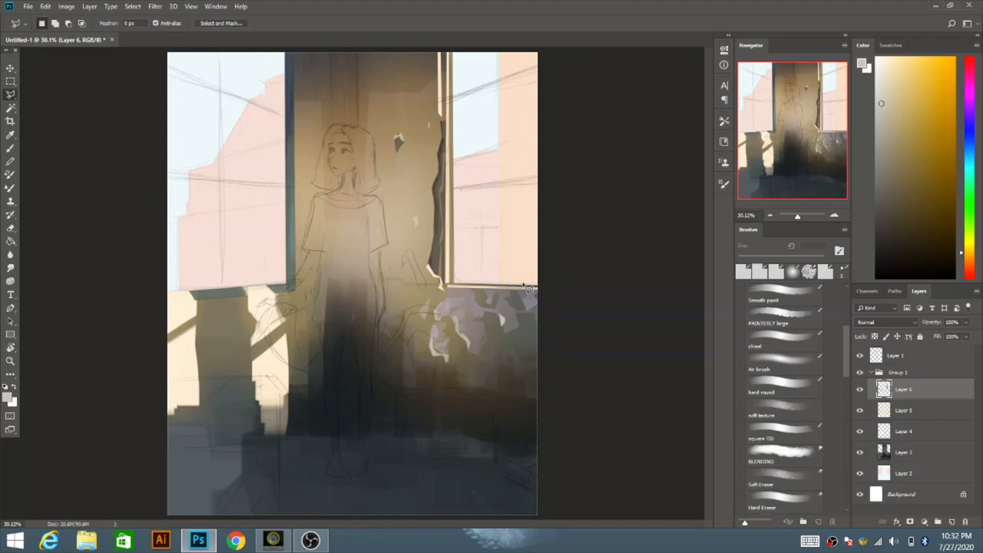
mouse_move(240, 344)
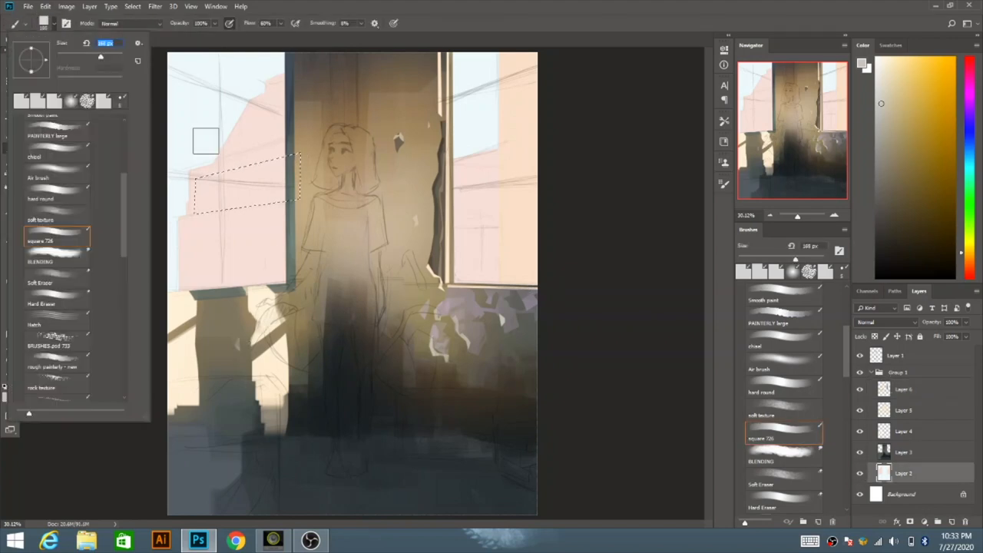
Add darker windows to the pink outside buildings using Lasso selections and the 'square 726' brush
left_click(28, 6)
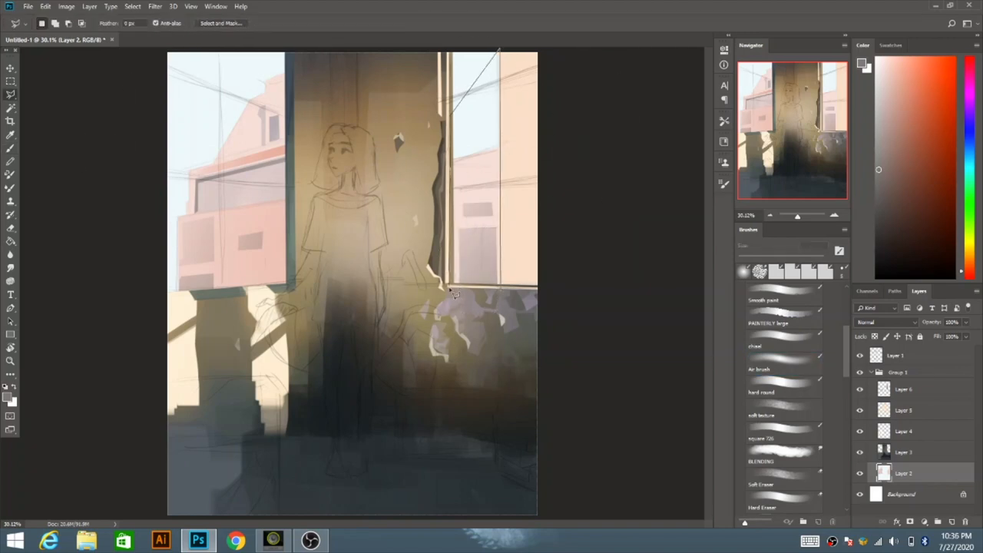
left_click(904, 389)
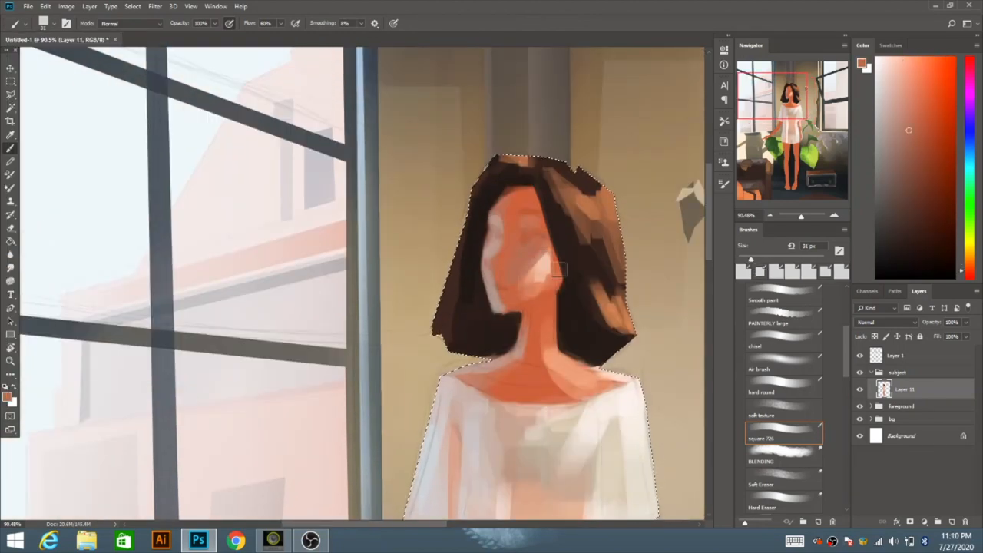
Rough in the girl's dark bob hair, warm-skinned face and white shirt on Layer 11
scroll("down", 3)
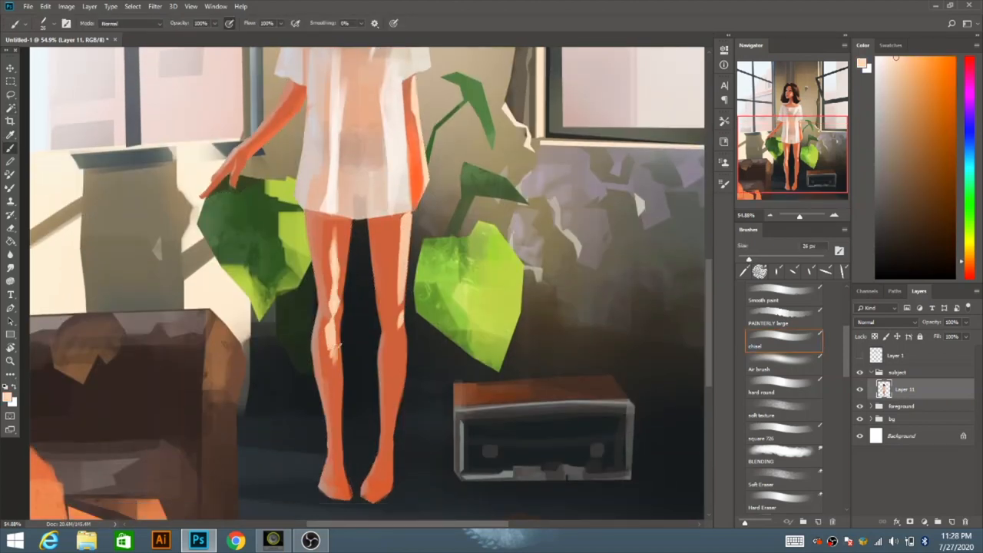
Paint warm orange-shaded legs, textured green leaves and the radio-like box with the chisel brush
left_click(45, 6)
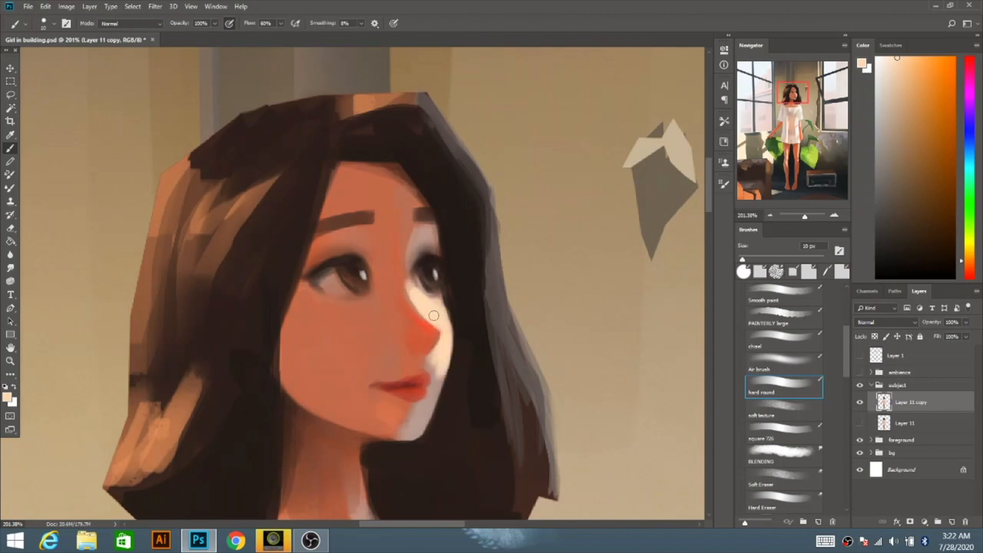
Paint detailed eyes, brows, a blushed nose and red lips on the Layer 11 copy
left_click_drag(433, 315, 398, 190)
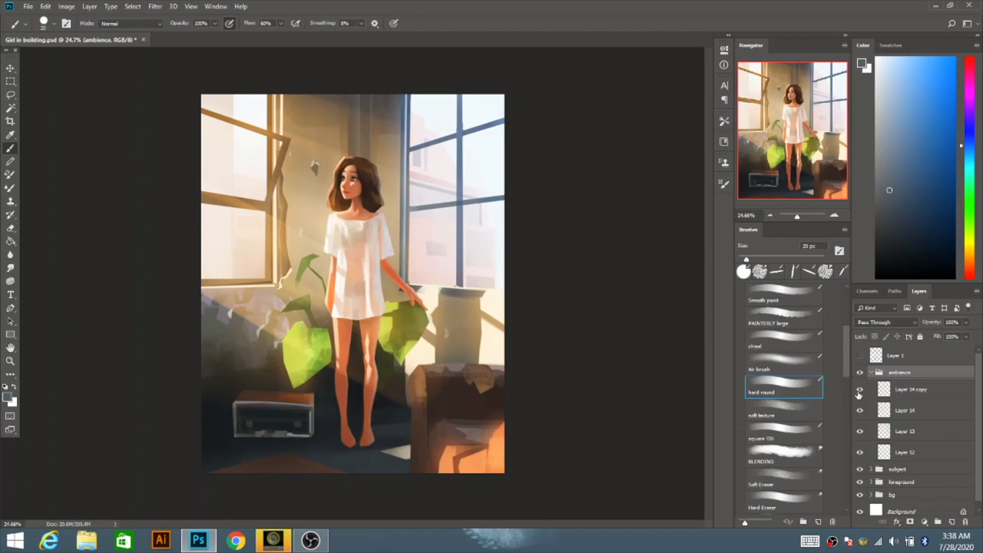
Paint warm sunbeams and a soft glowing haze across the room on new layers 12–14
left_click(46, 7)
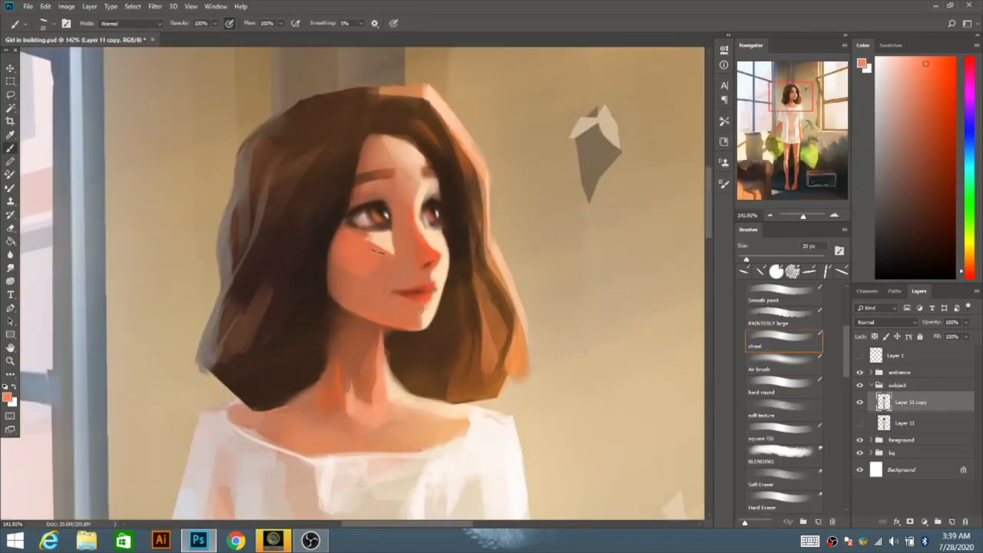
Repaint the hair in warmer light brown with sunlit highlights on the face and neck
left_click_drag(377, 253, 346, 384)
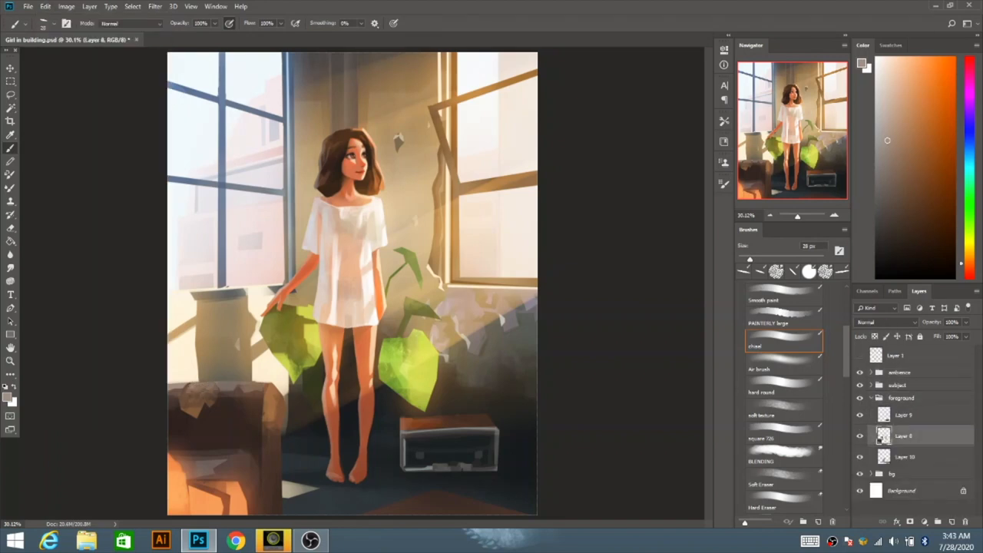
left_click(44, 23)
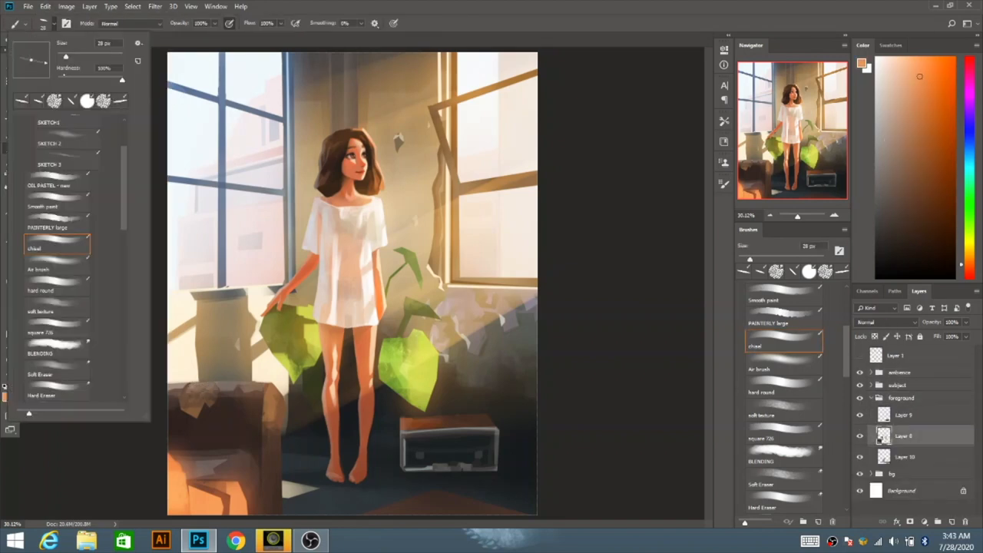